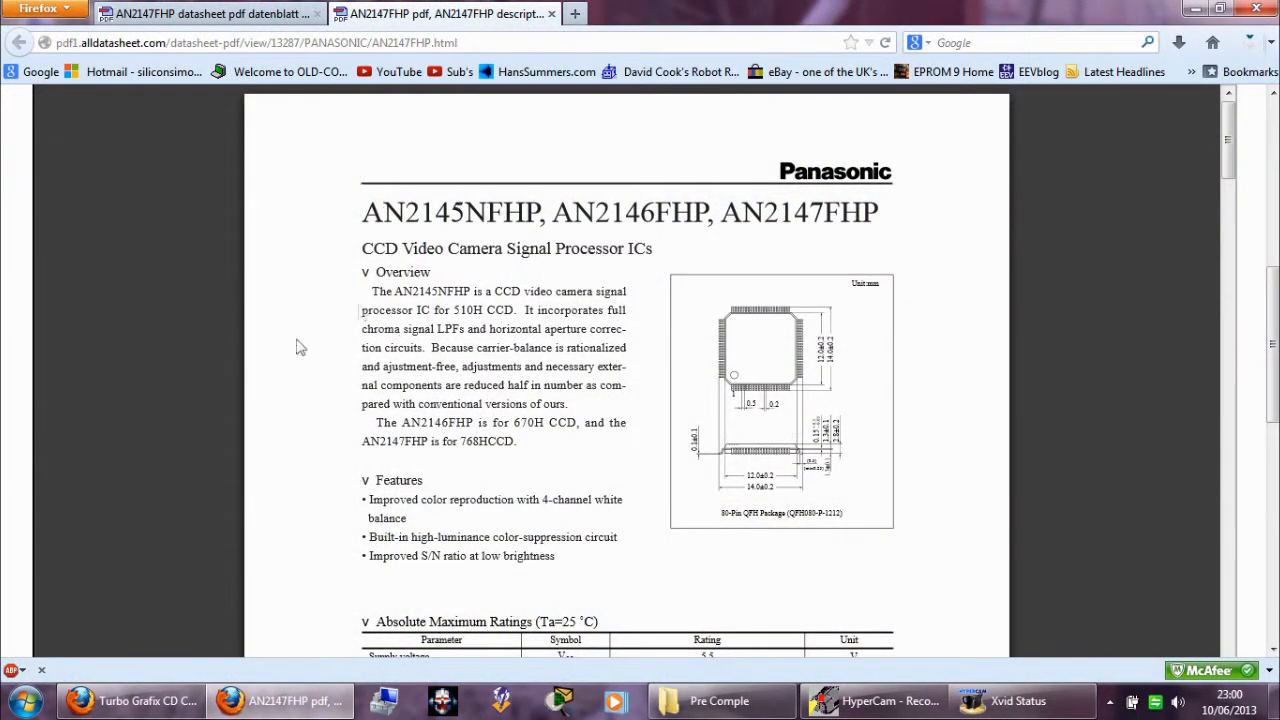
mouse_move(196, 340)
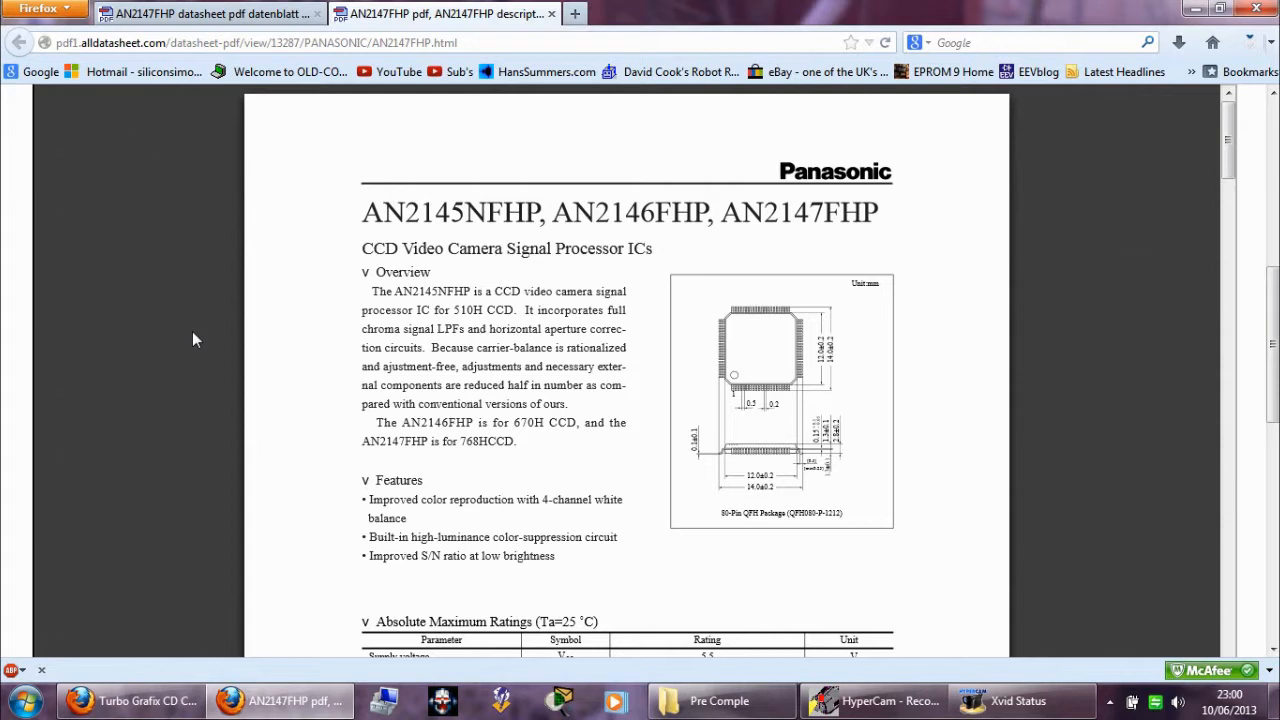
mouse_move(191, 337)
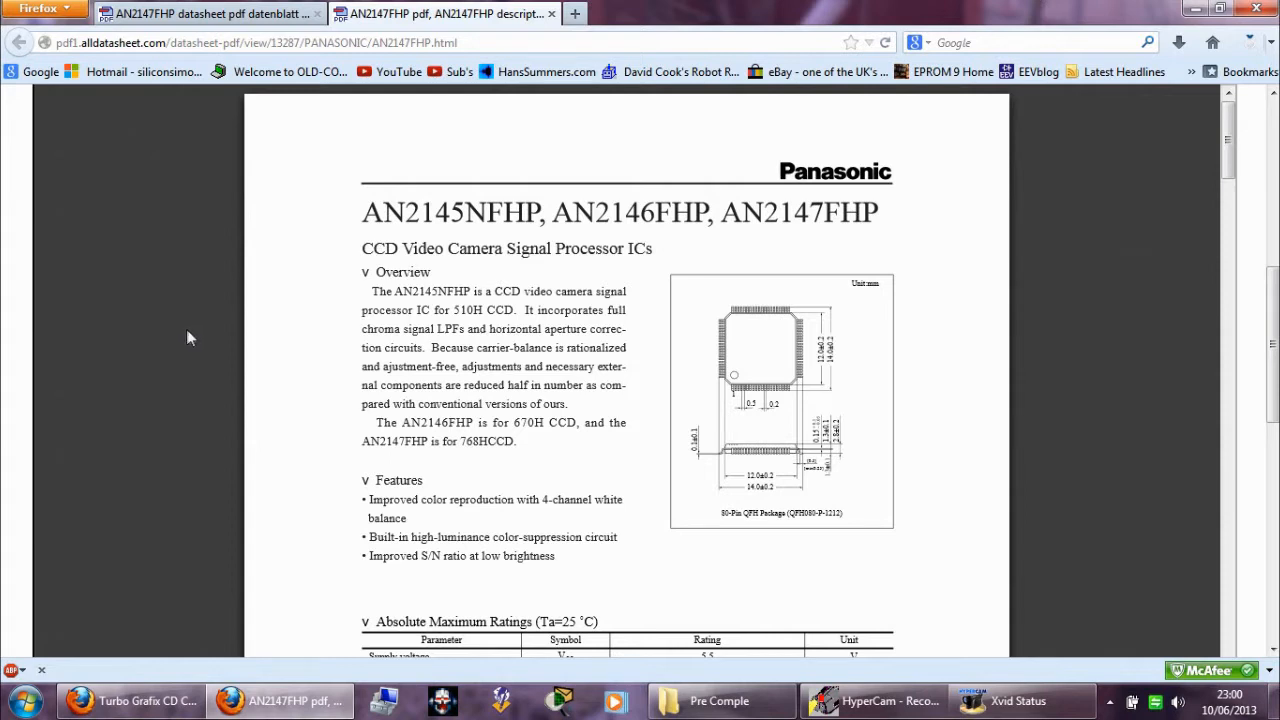
mouse_move(183, 337)
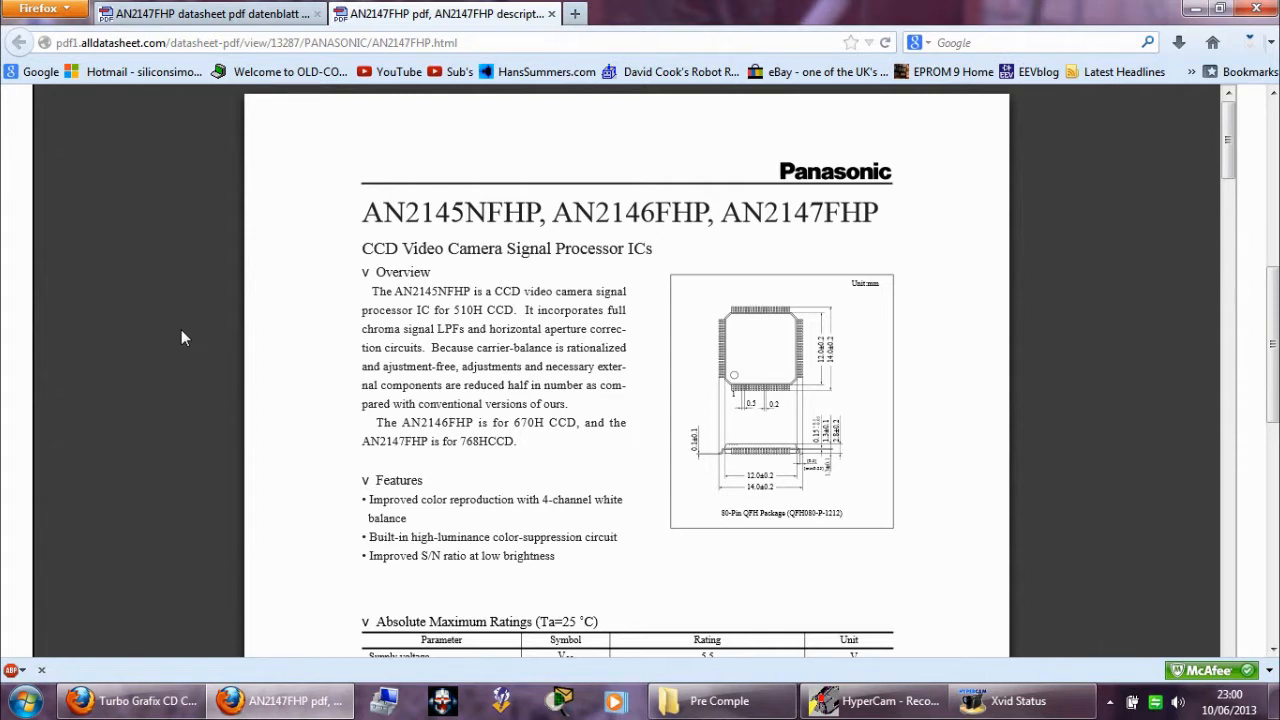
mouse_move(178, 331)
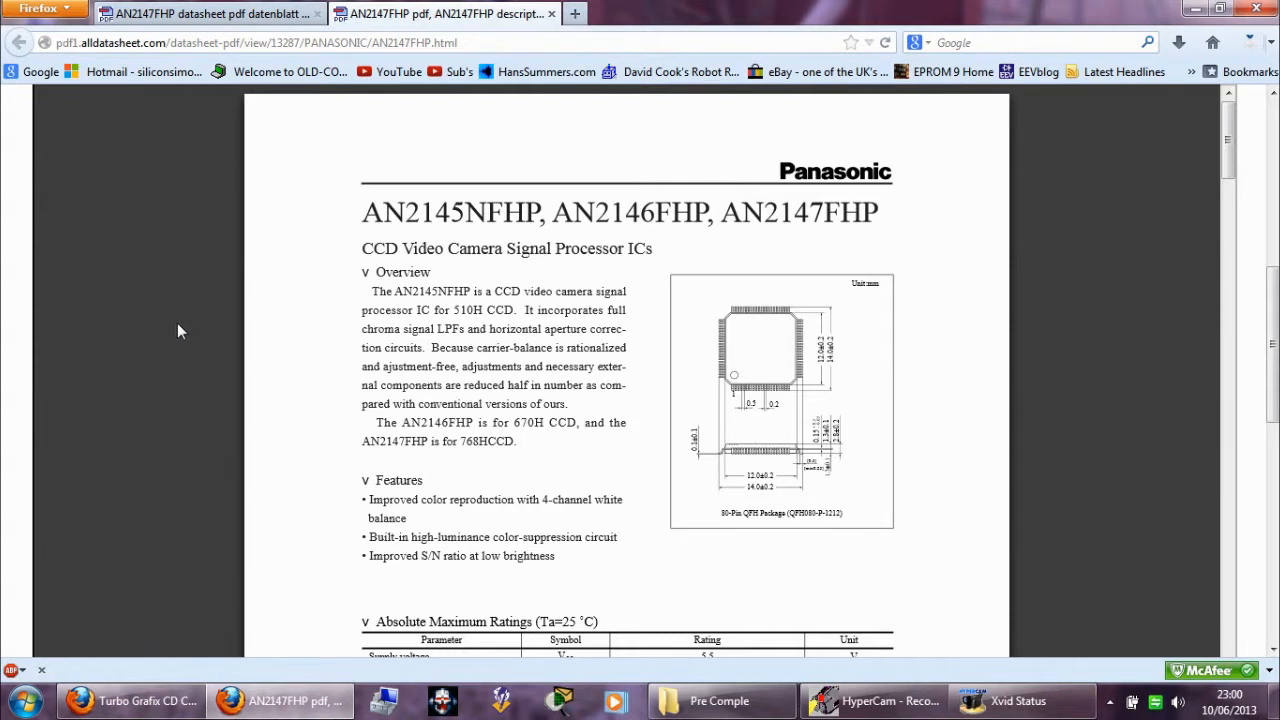
mouse_move(156, 320)
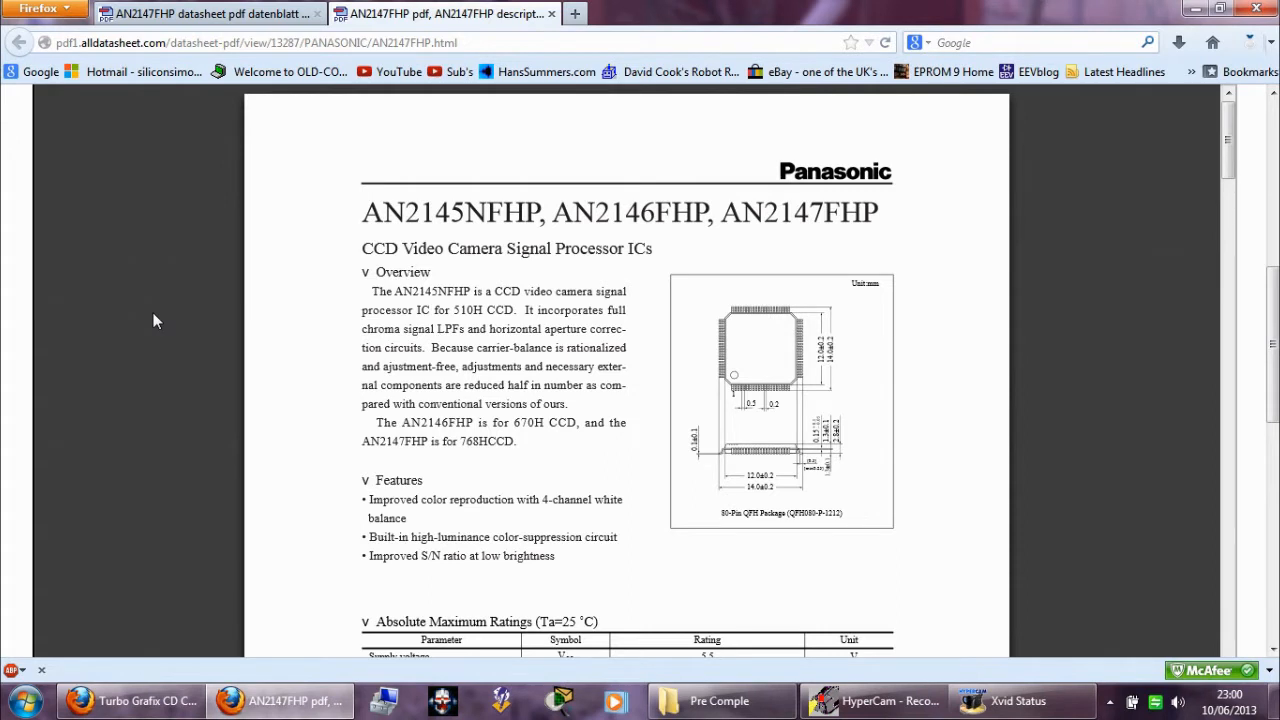
mouse_move(847, 610)
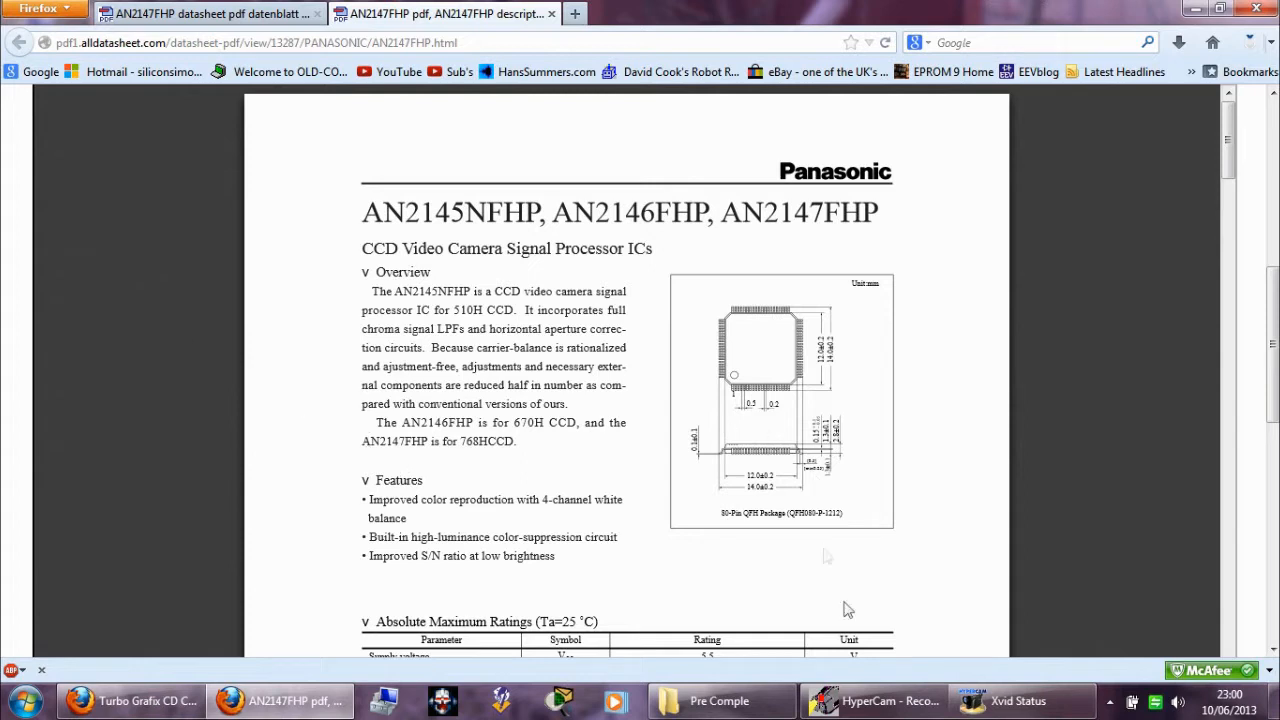
left_click(875, 700)
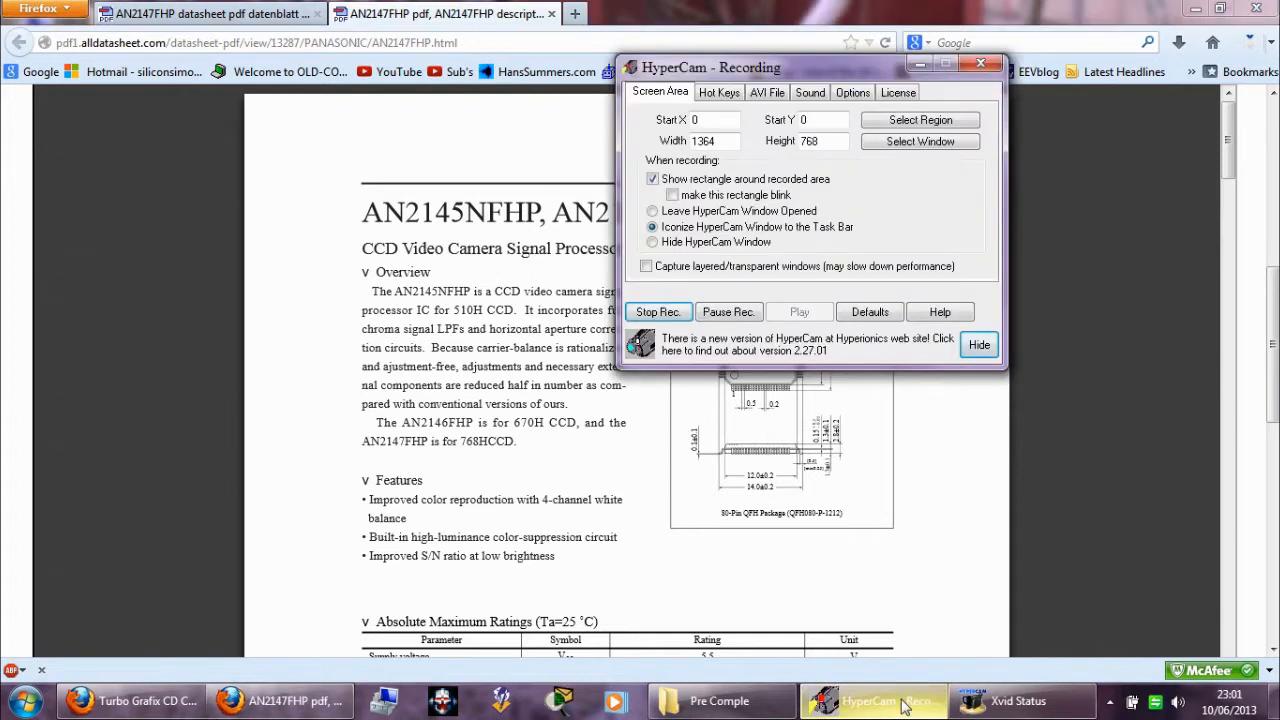
left_click(978, 344)
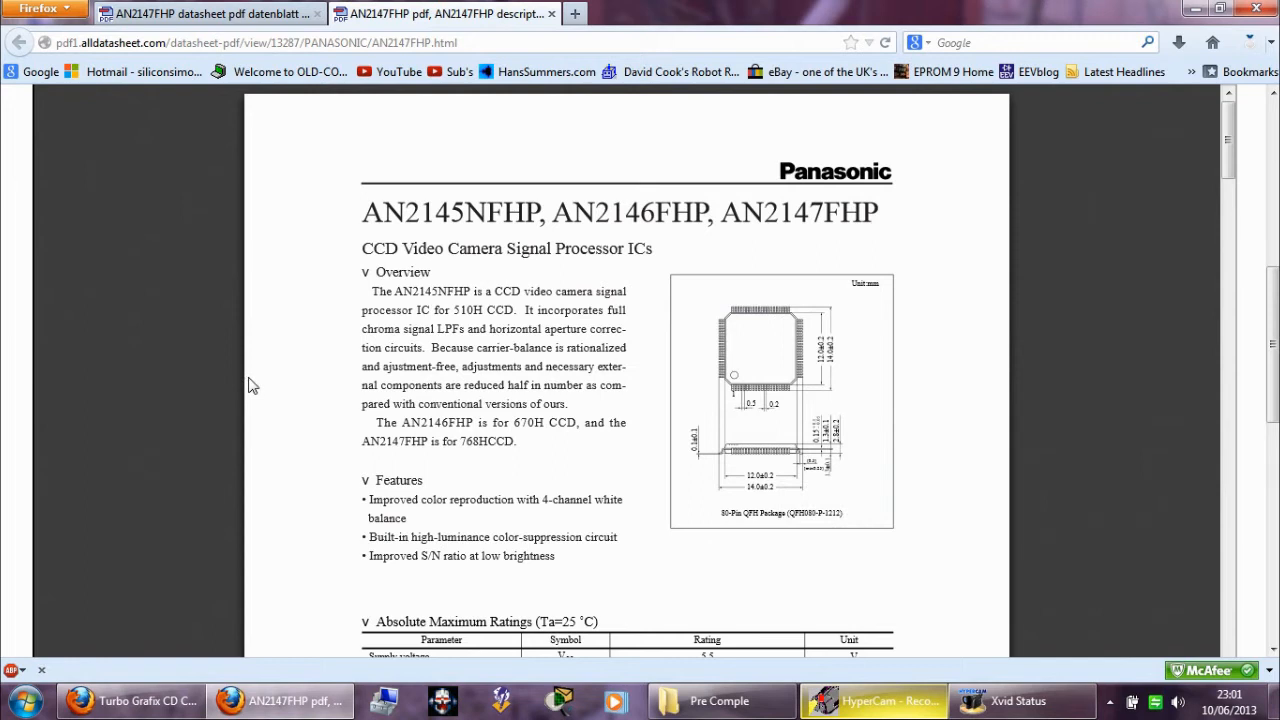
mouse_move(263, 377)
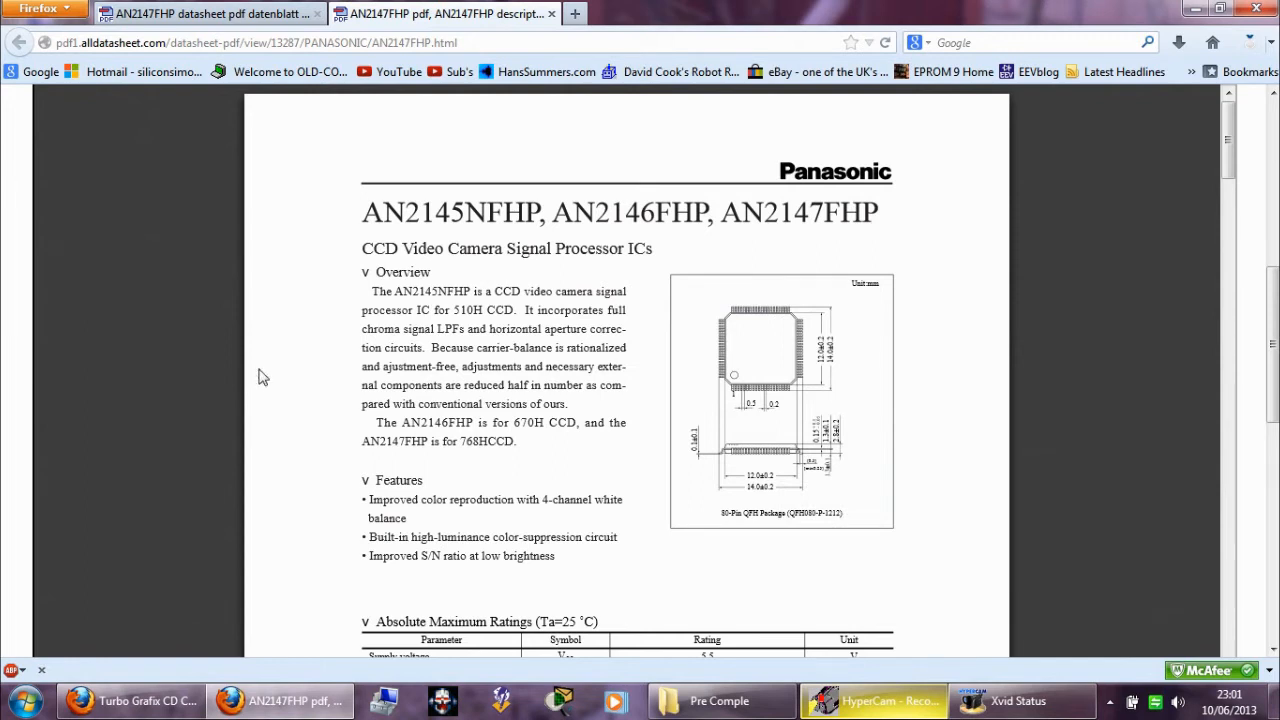
scroll("down", 3)
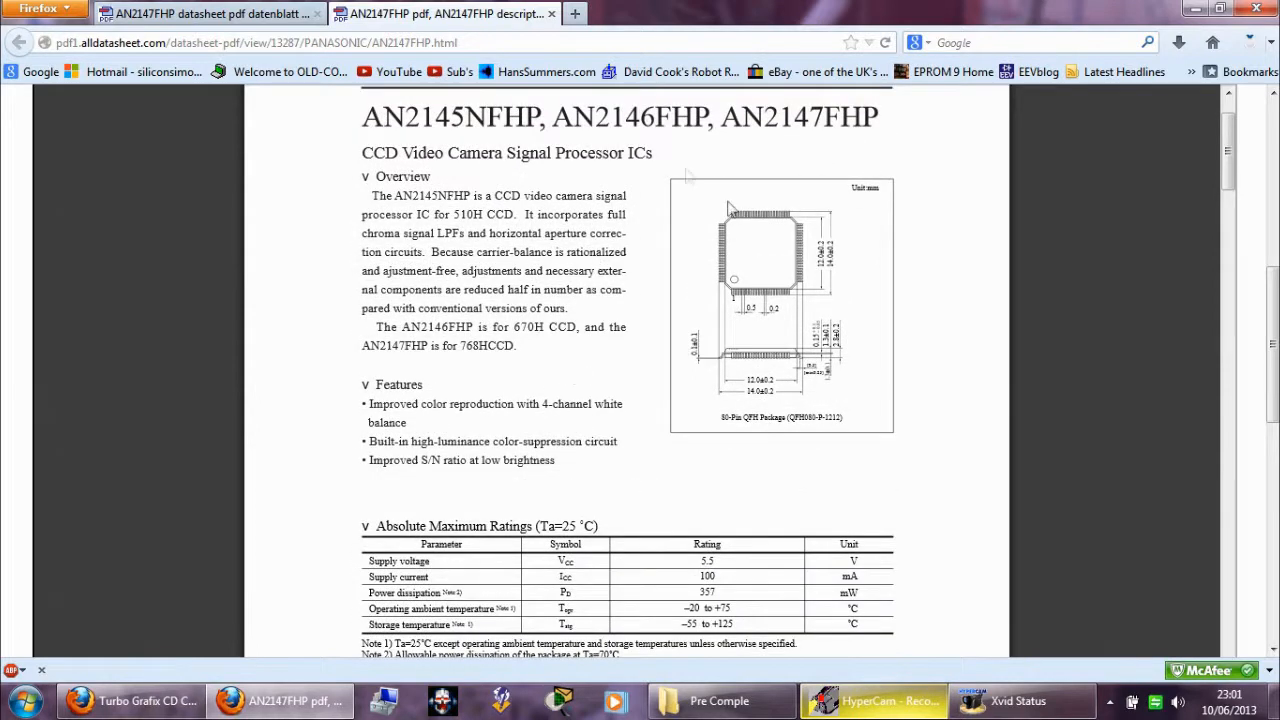
mouse_move(310, 280)
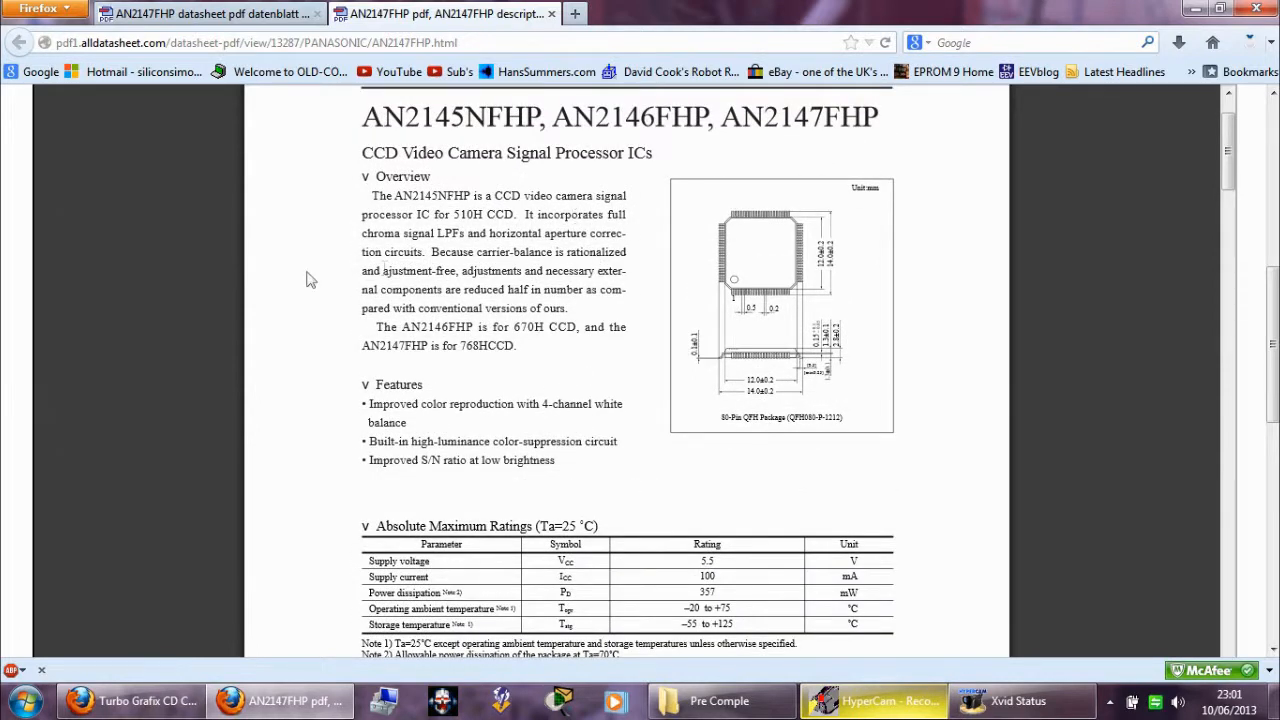
mouse_move(735, 233)
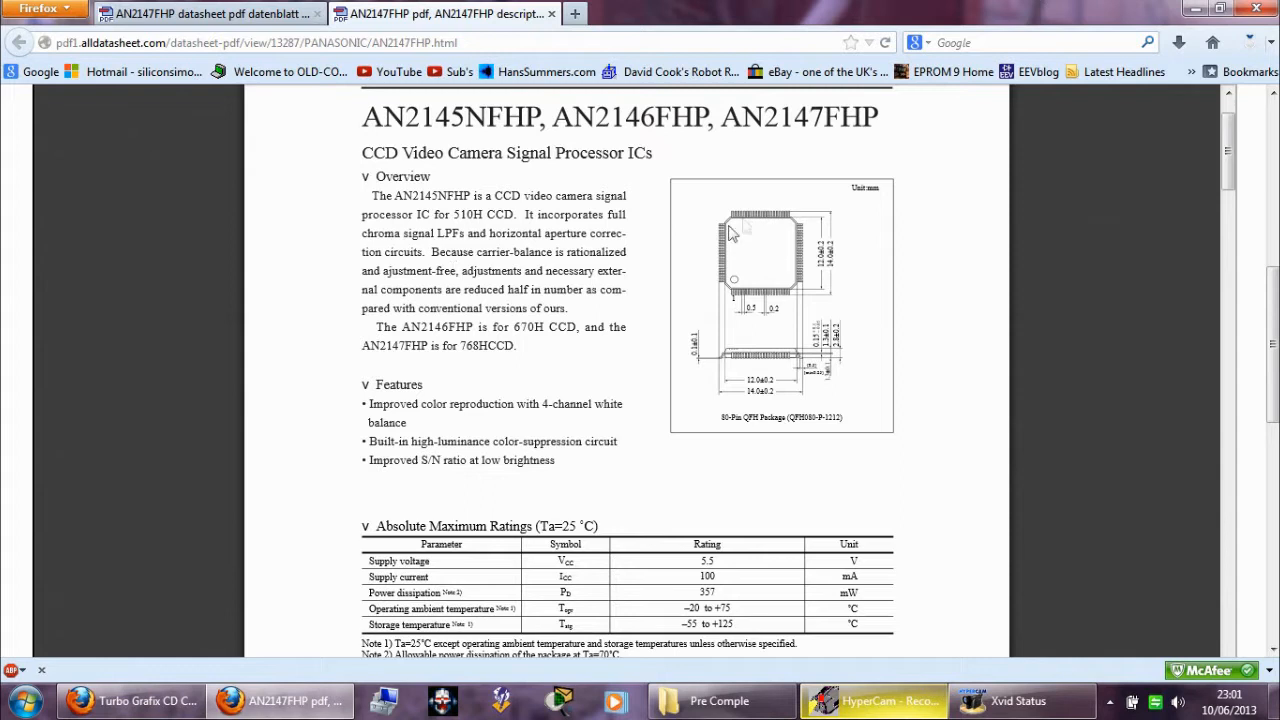
mouse_move(261, 364)
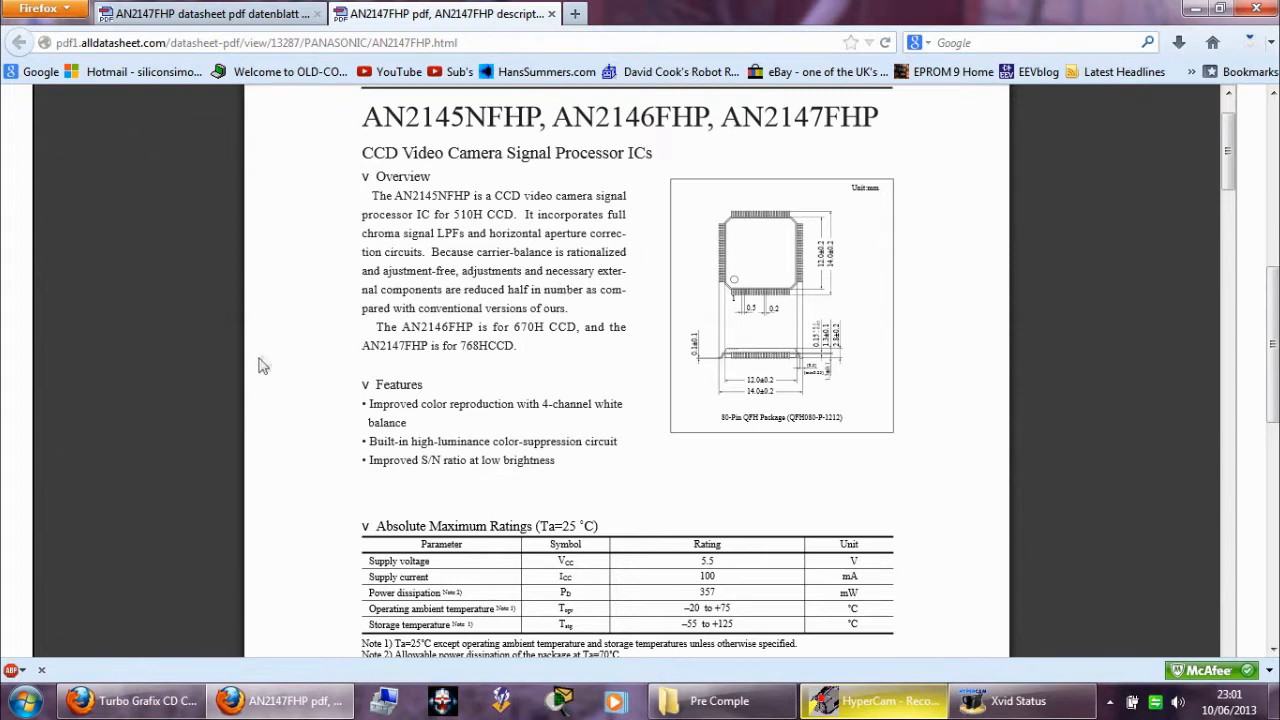
scroll("down", 3)
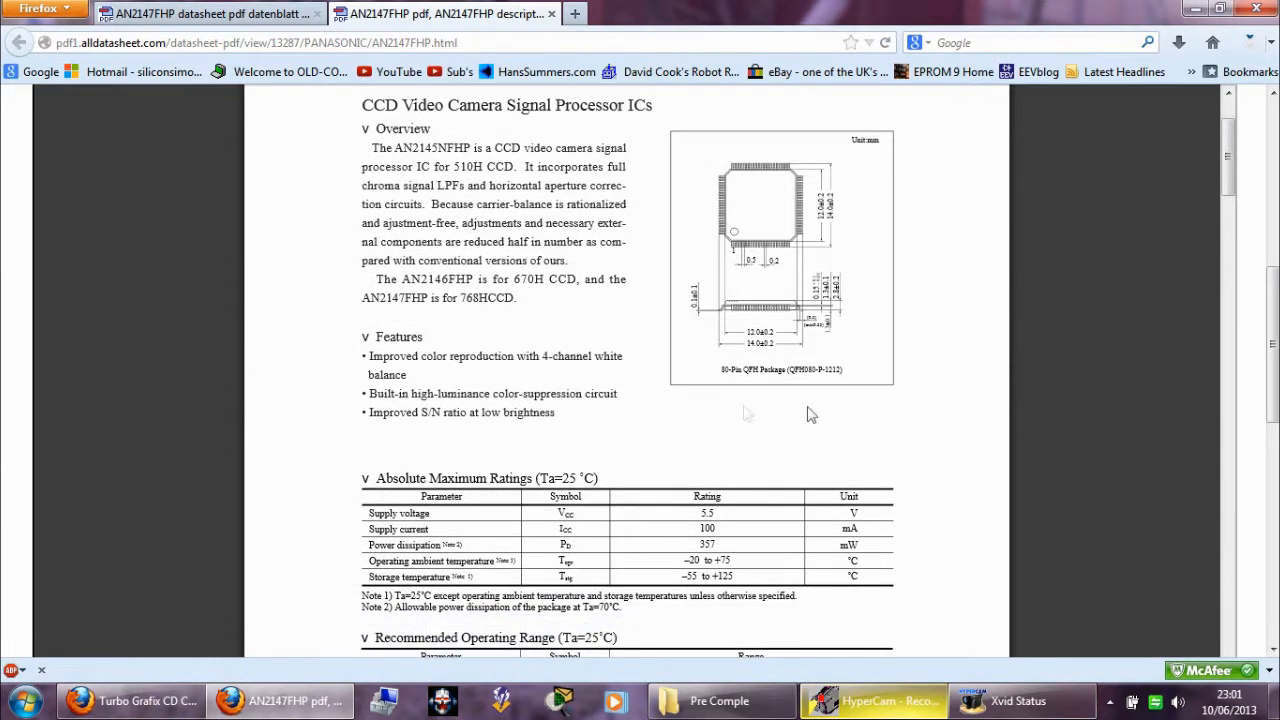
mouse_move(910, 423)
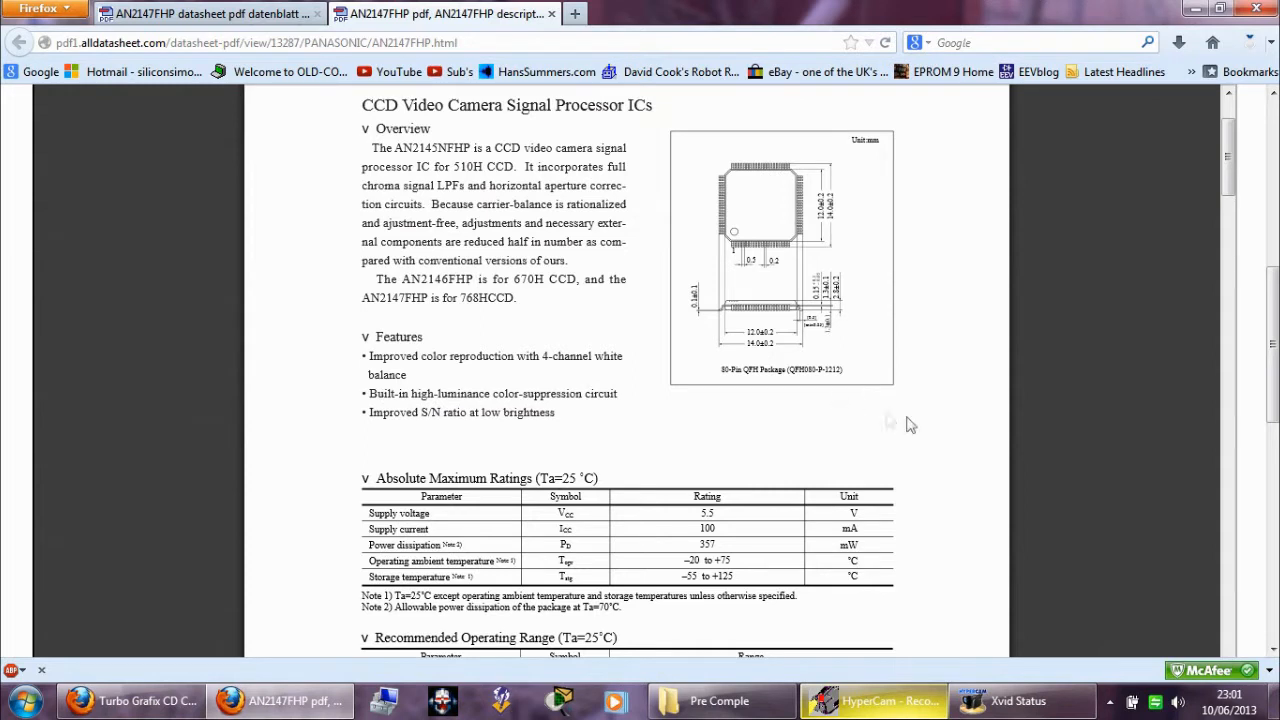
scroll("down", 3)
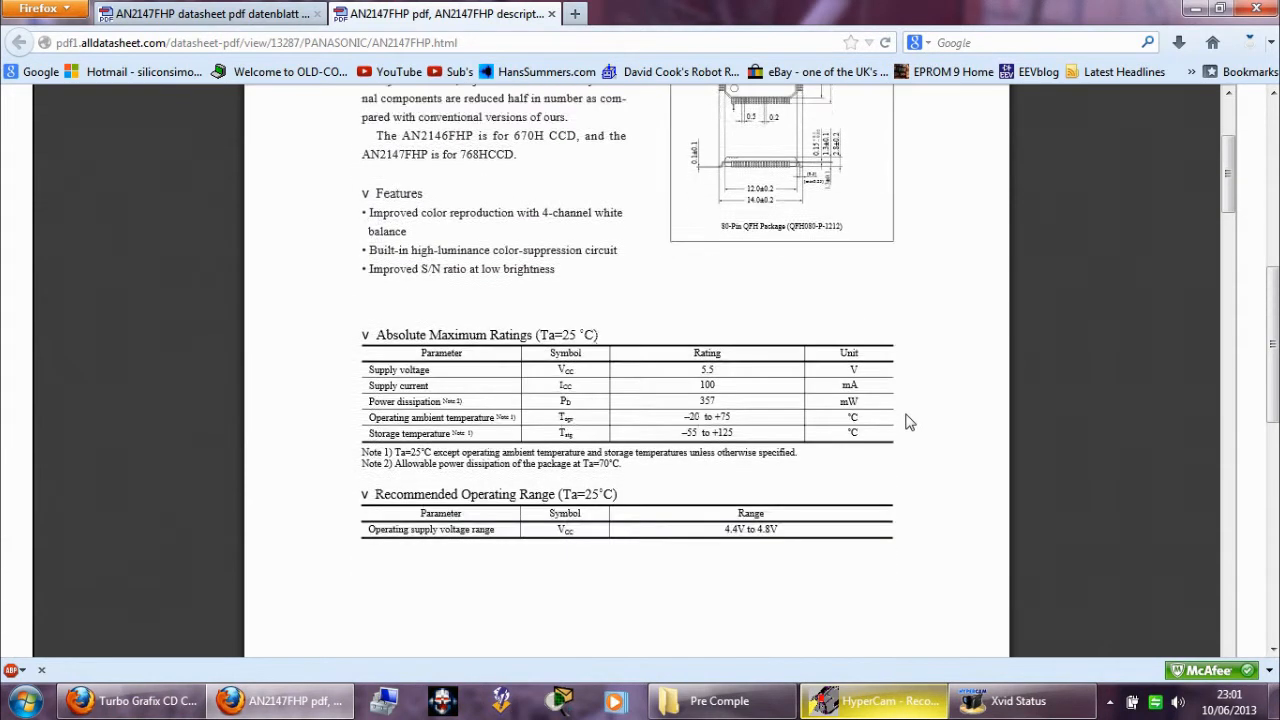
scroll("down", 3)
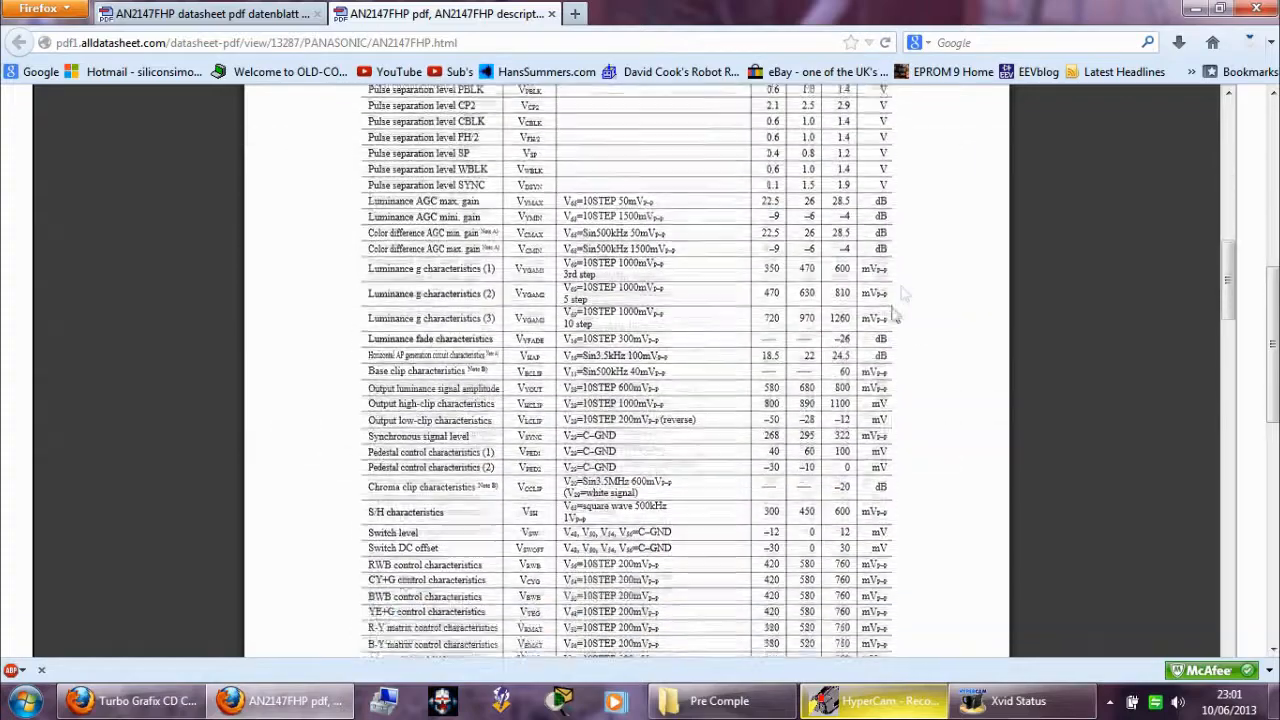
scroll("down", 3)
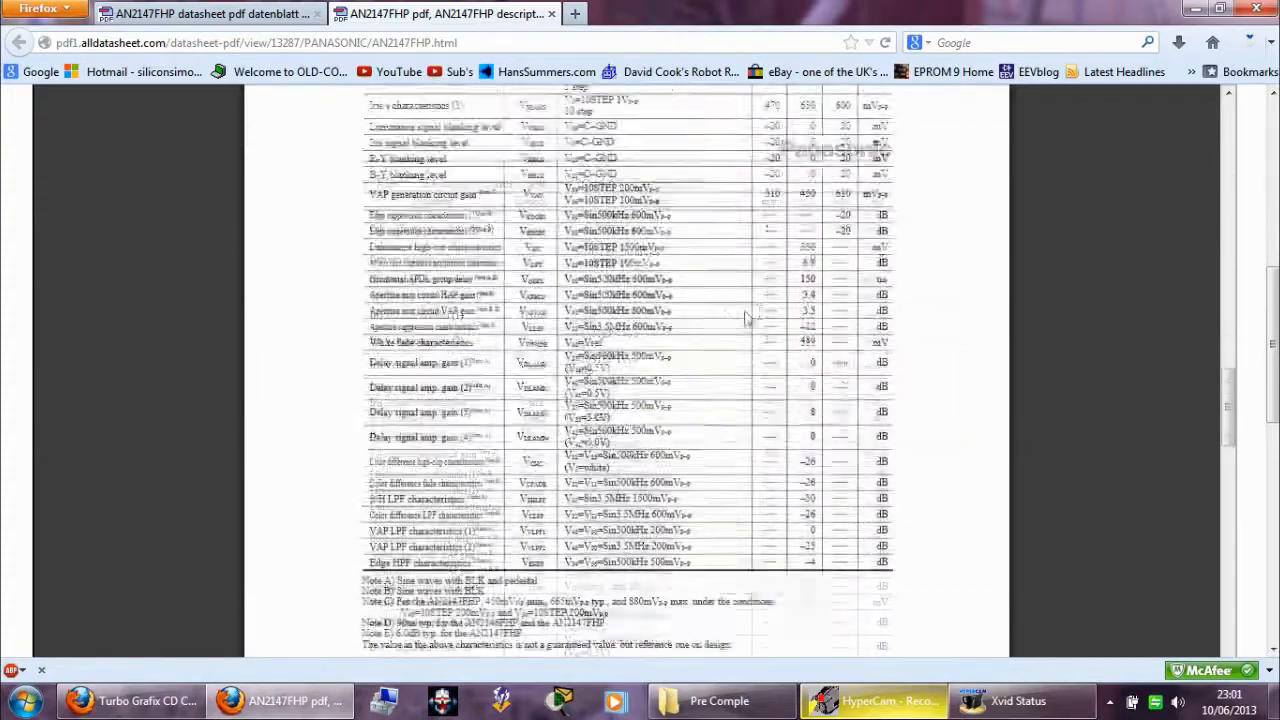
scroll("down", 3)
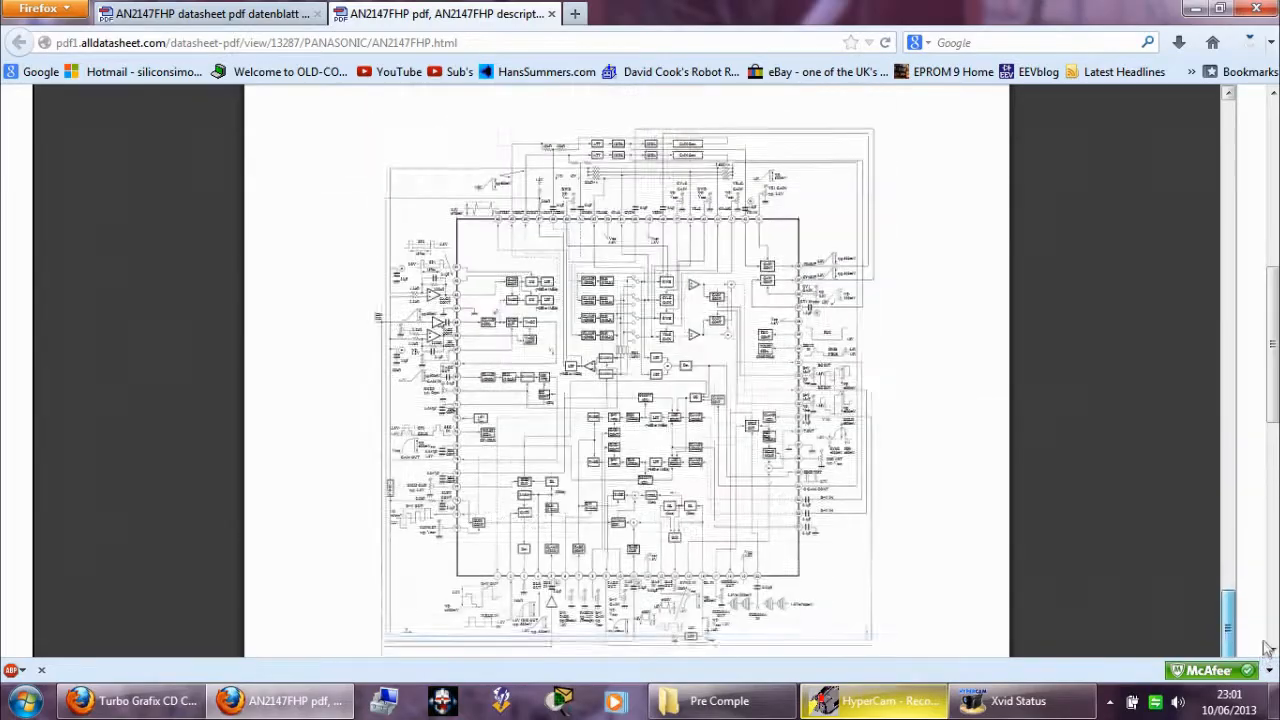
scroll("down", 3)
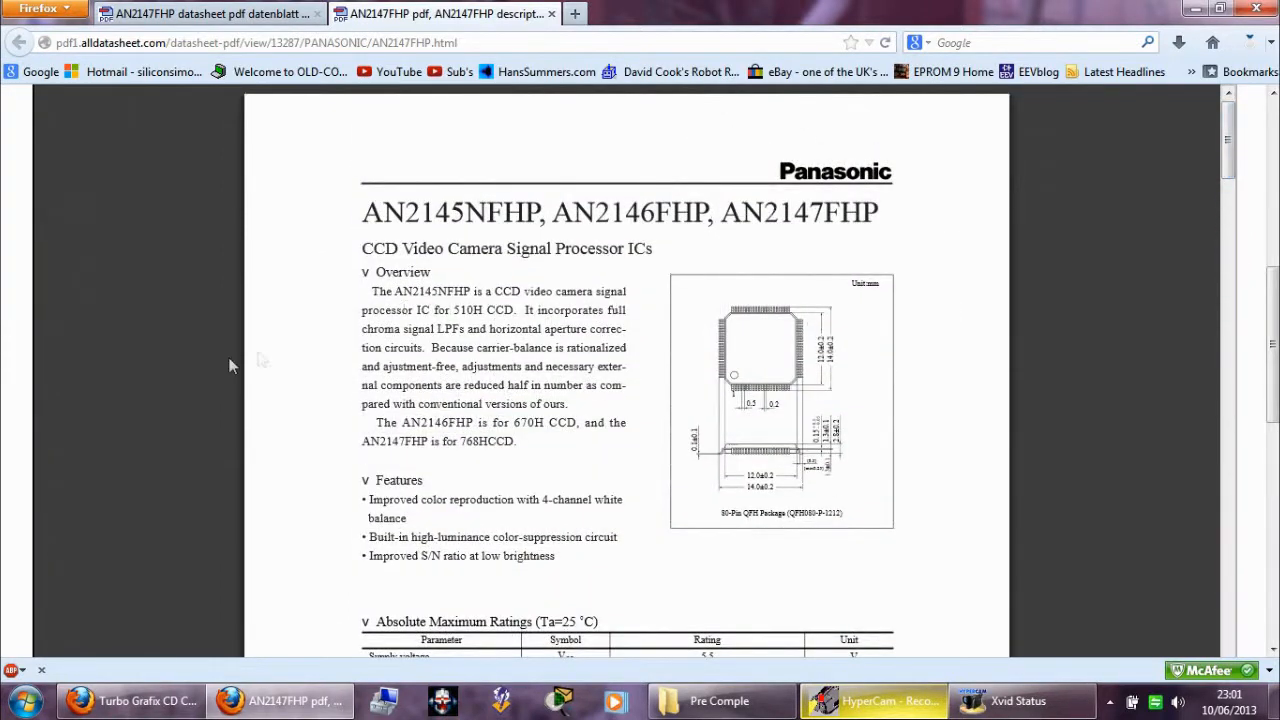
mouse_move(250, 417)
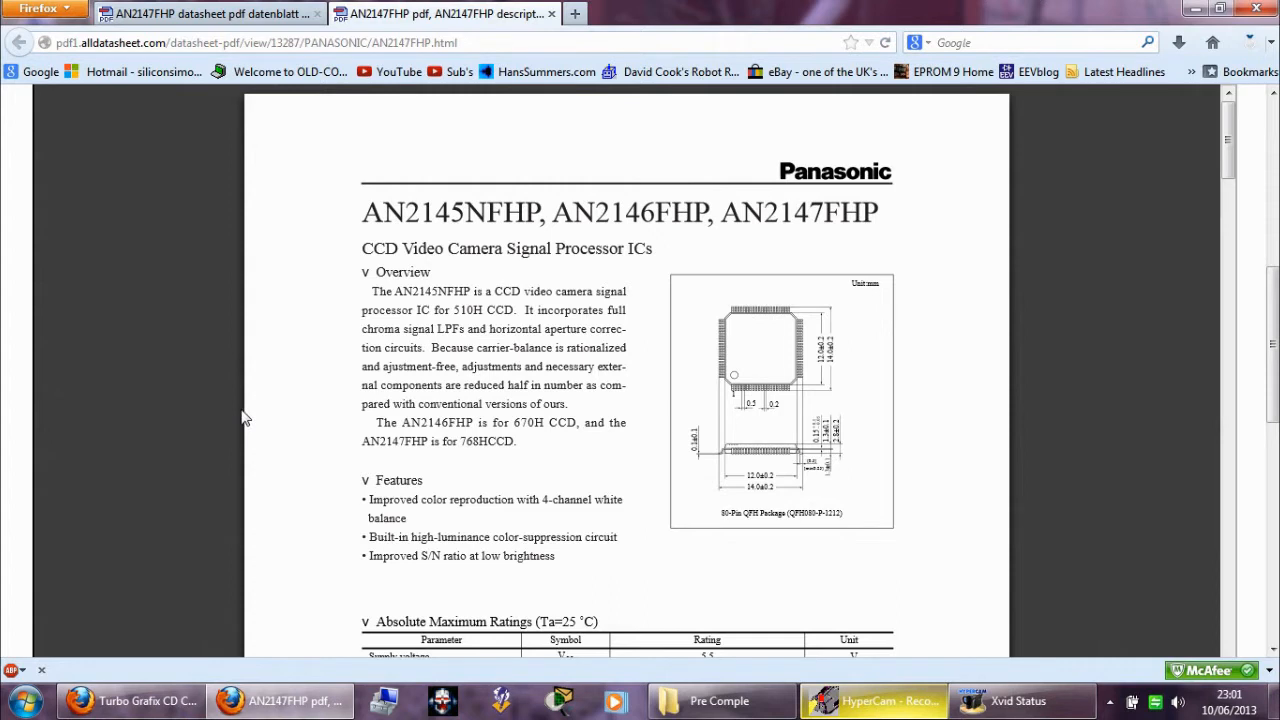
mouse_move(252, 418)
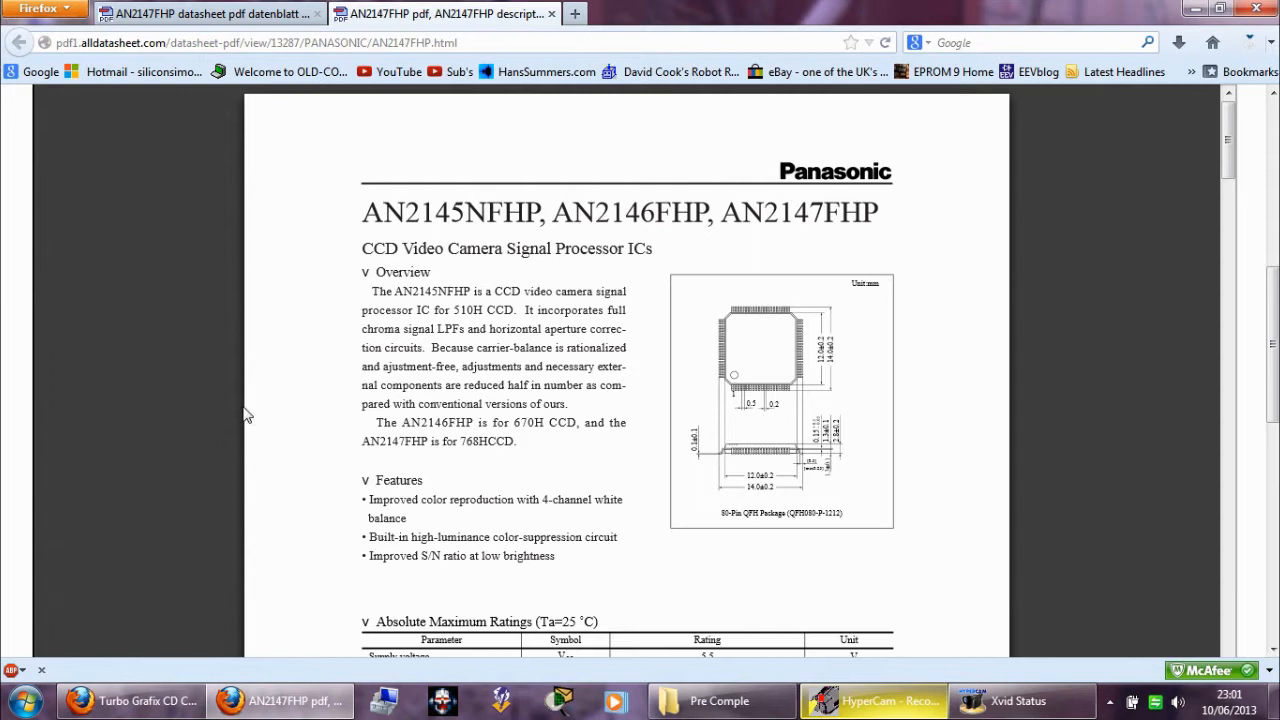
mouse_move(230, 413)
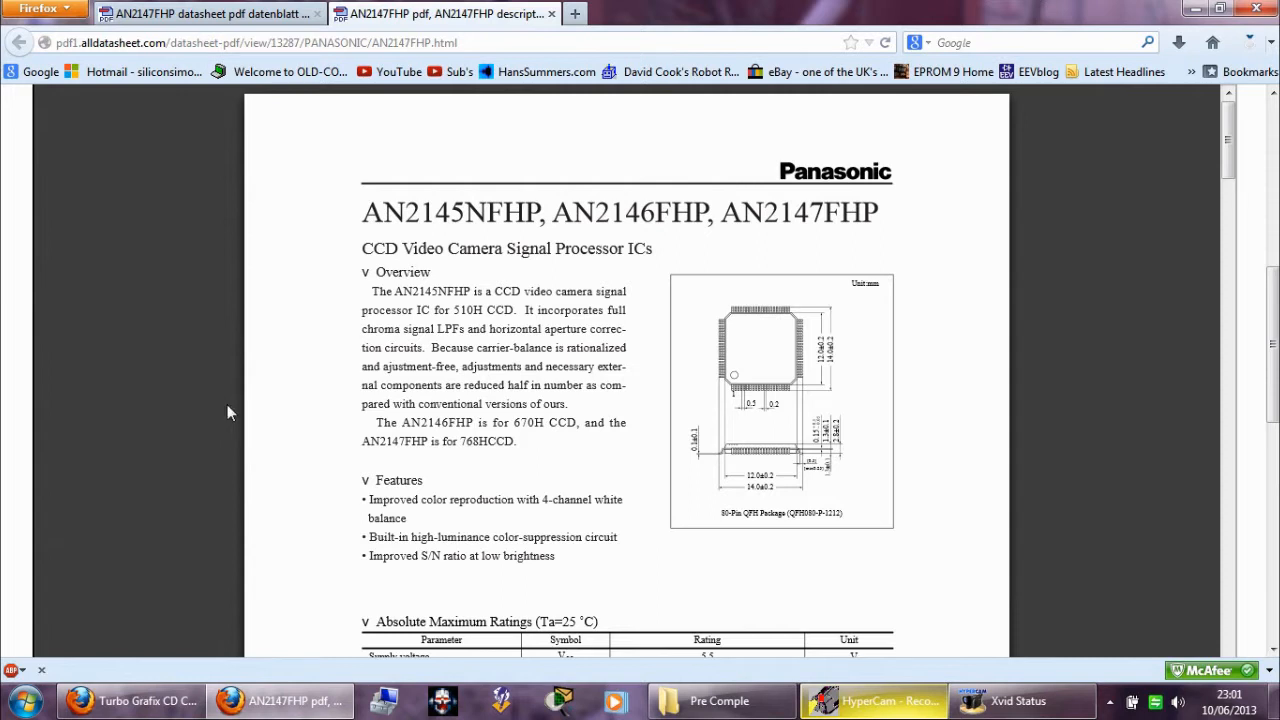
mouse_move(805, 183)
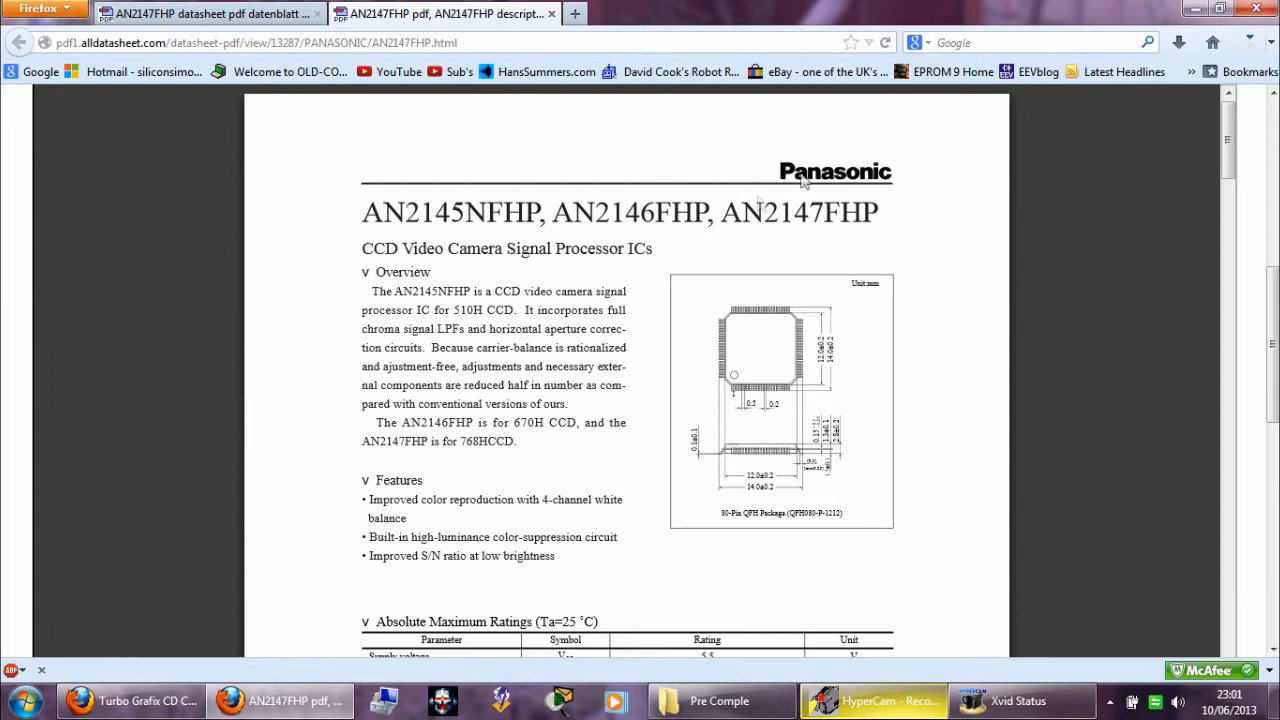